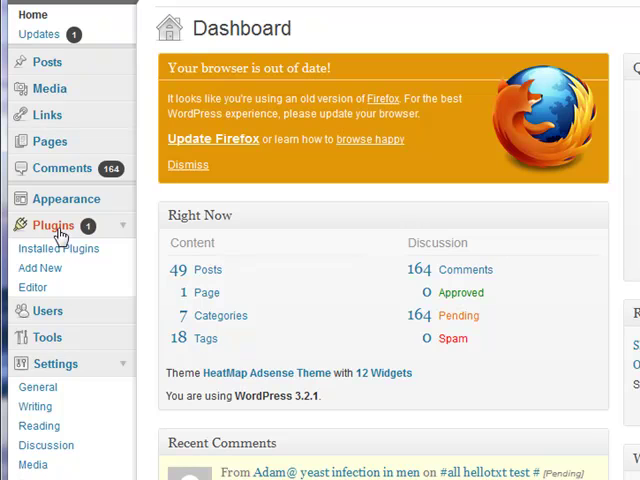
Step: Go to Plugins > Add New and switch to the zip Upload form
left_click(54, 225)
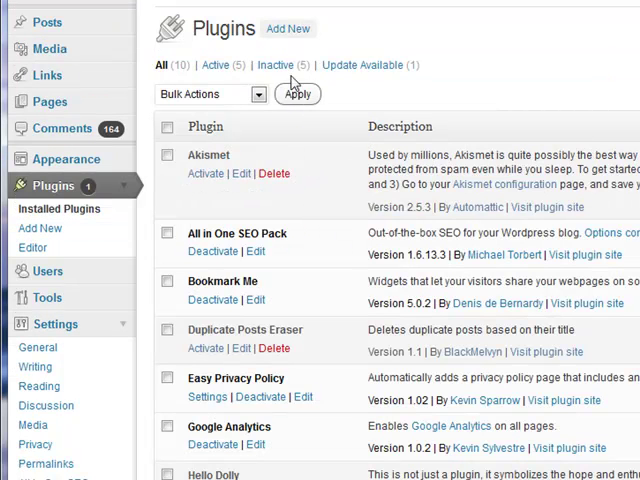
mouse_move(288, 28)
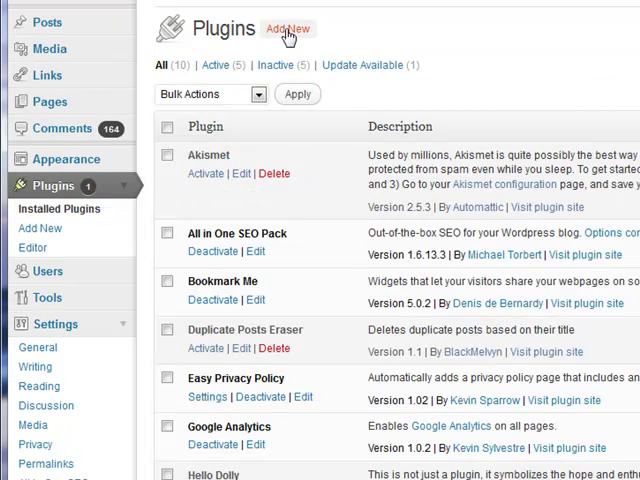
left_click(288, 29)
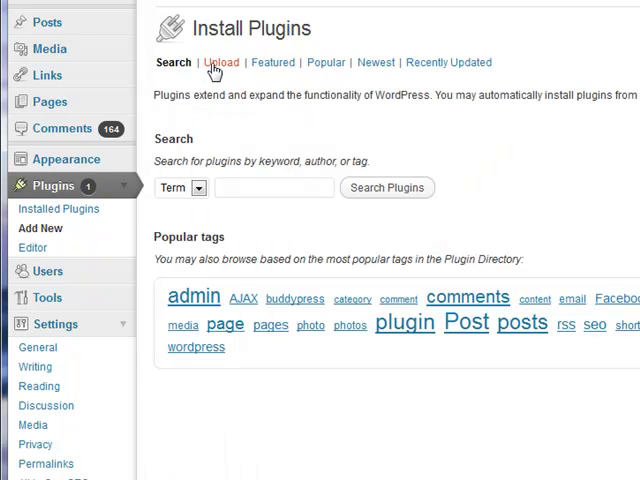
left_click(221, 62)
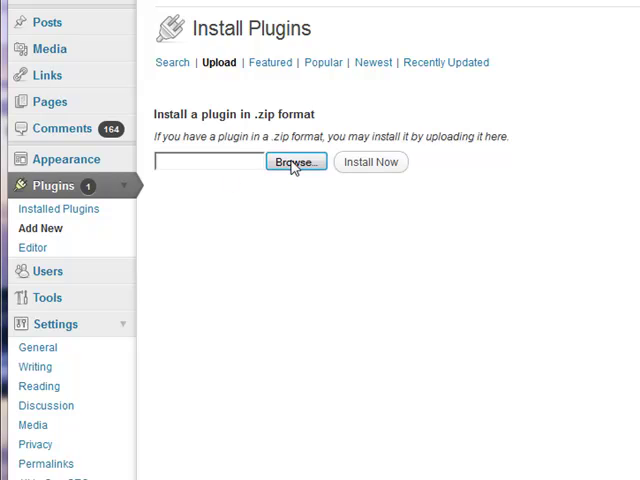
Step: Choose the zipped WPSocialPipes plugin file from the computer for upload
left_click(294, 161)
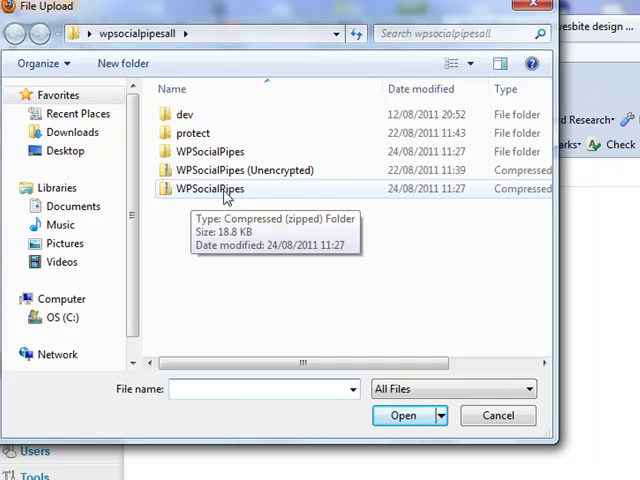
left_click(208, 189)
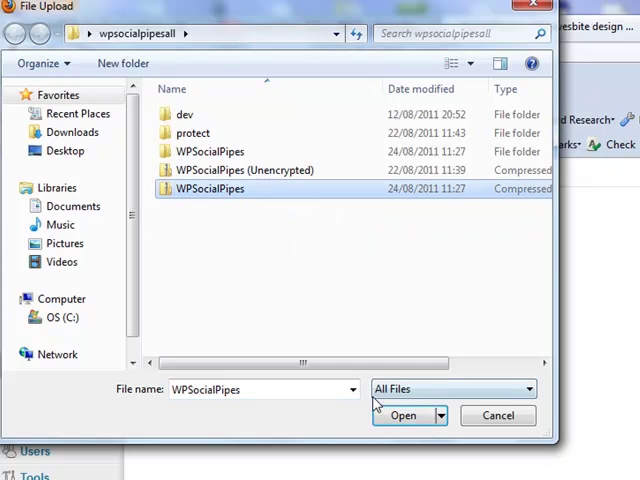
left_click(404, 415)
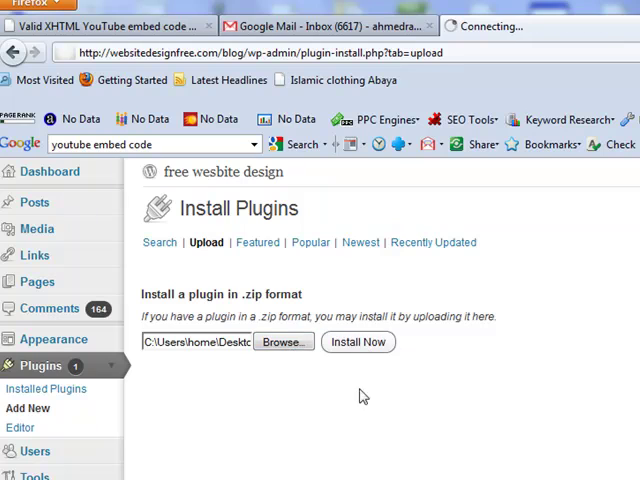
Step: Install the uploaded WPSocialPipes plugin, then start activating it
left_click(357, 342)
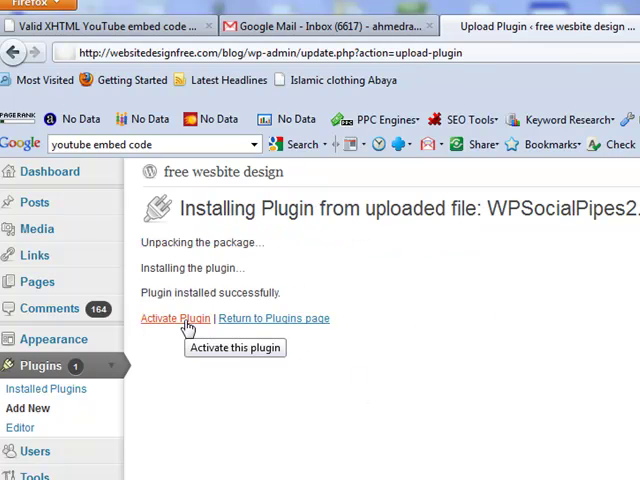
mouse_move(273, 318)
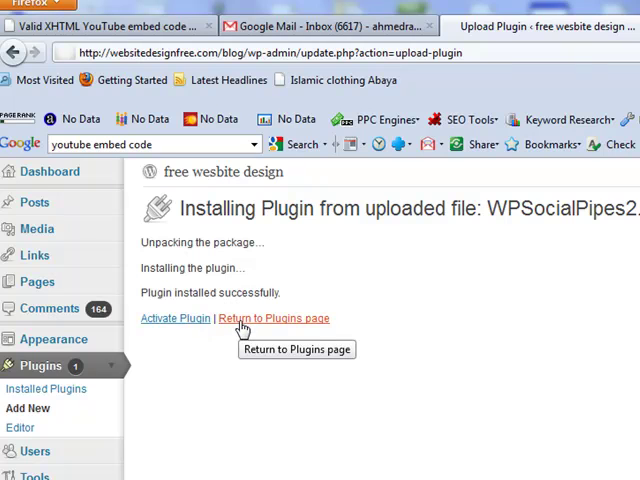
mouse_move(173, 324)
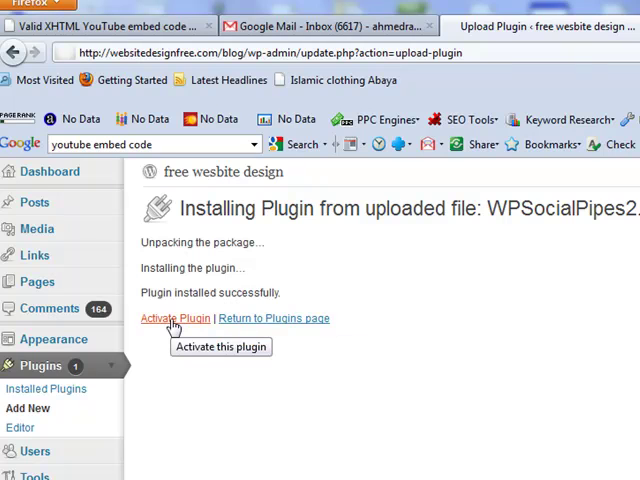
left_click(175, 318)
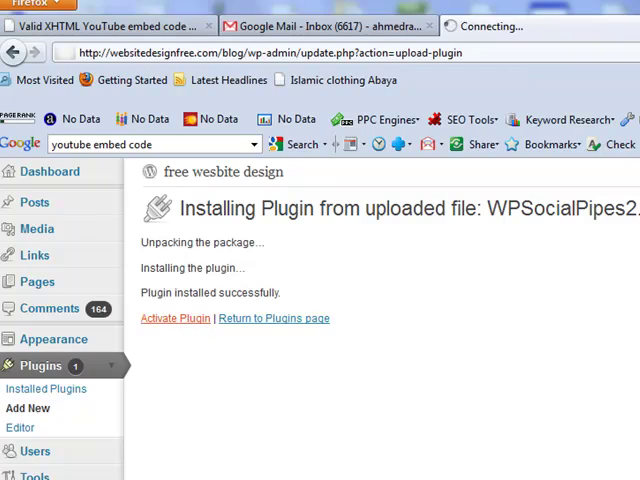
Step: Confirm WPSocialPipes activation and scroll the plugins list to its entry
left_click(175, 318)
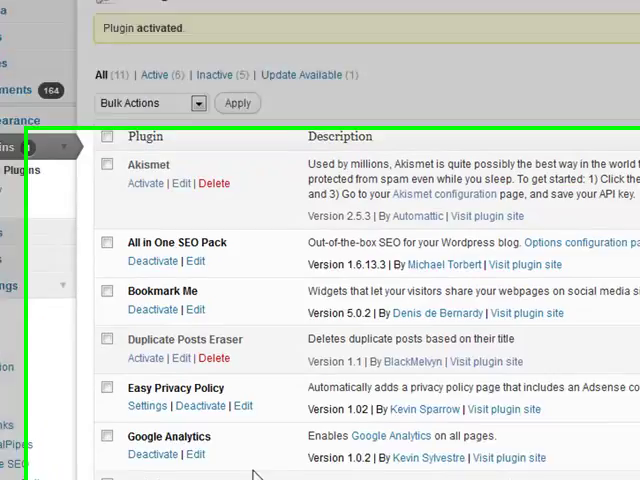
scroll("down", 3)
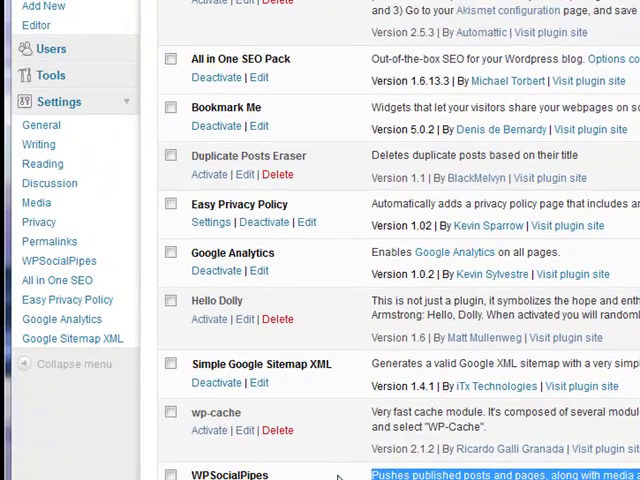
mouse_move(49, 241)
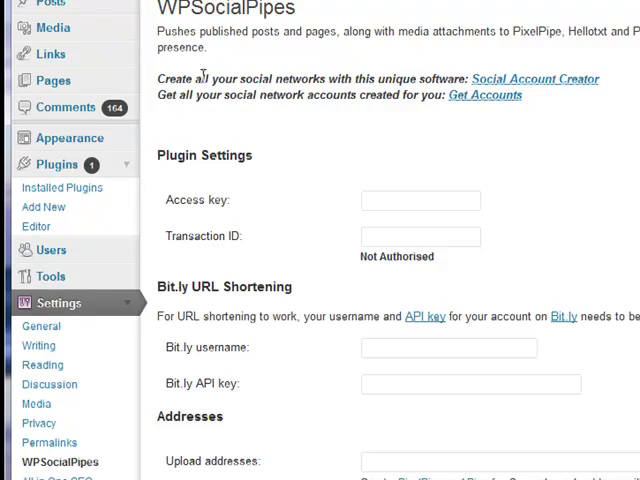
Step: On the WPSocialPipes settings page, enter 'sdfsddf' as Transaction ID and open the PixelPipe link
double_click(488, 95)
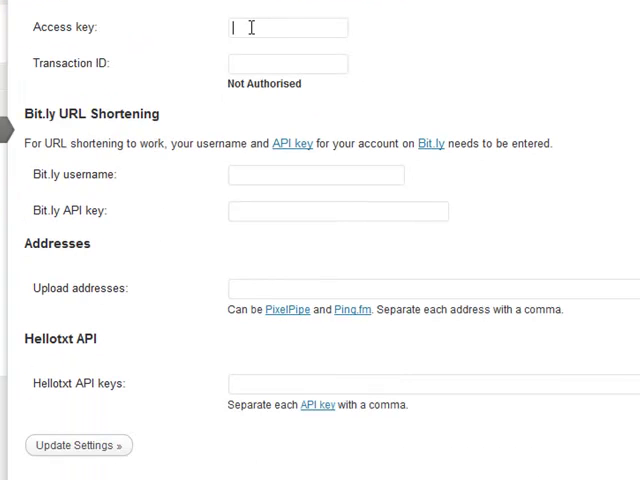
left_click(288, 63)
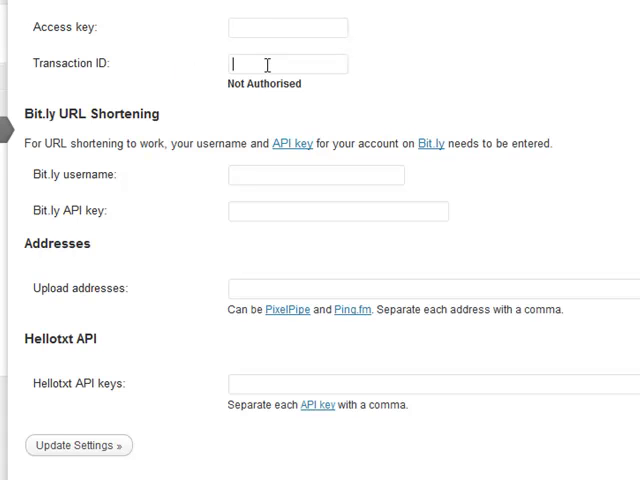
type("sdfsddf")
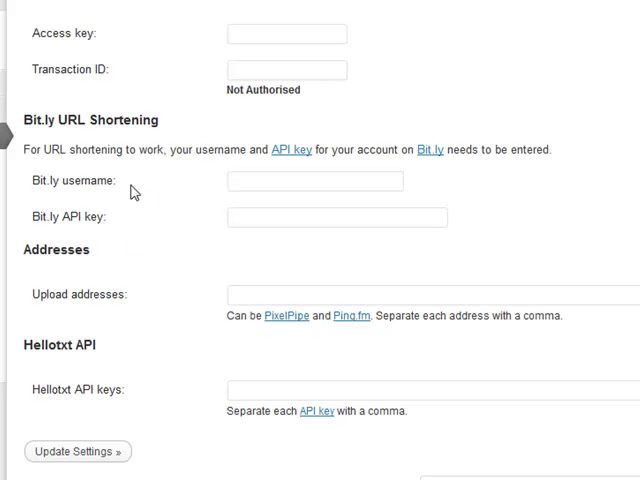
mouse_move(168, 240)
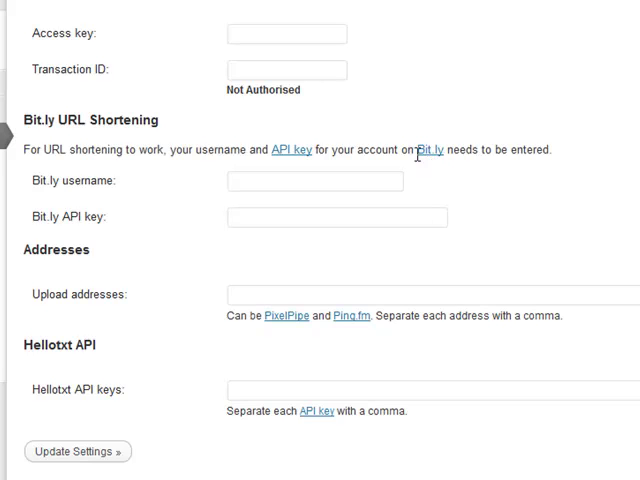
mouse_move(423, 174)
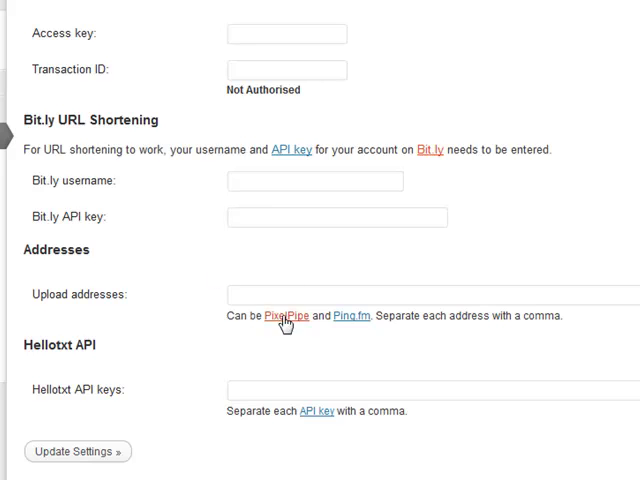
left_click(315, 181)
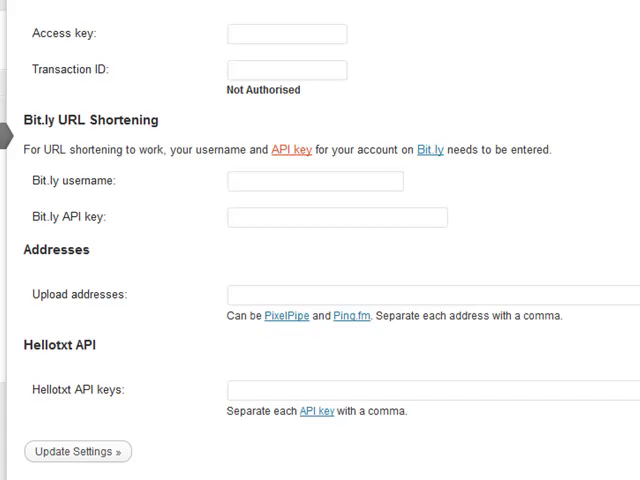
left_click(291, 150)
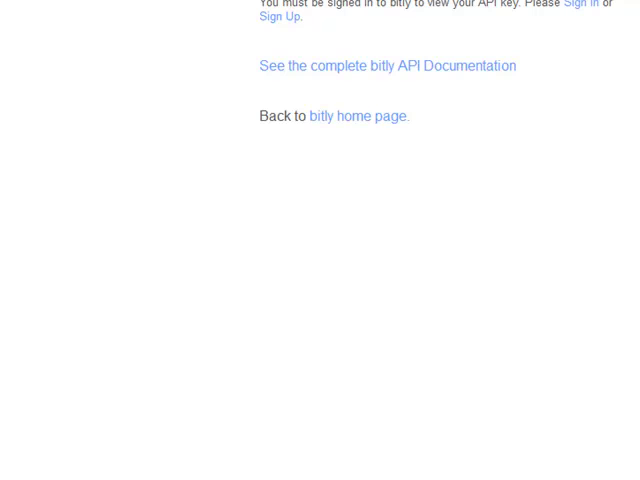
scroll("down", 3)
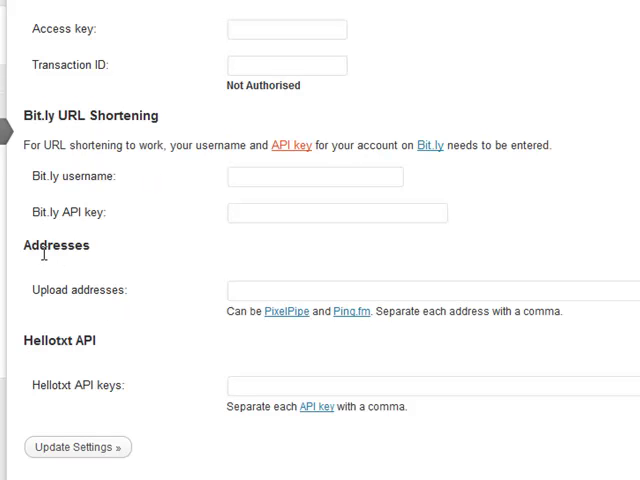
double_click(58, 246)
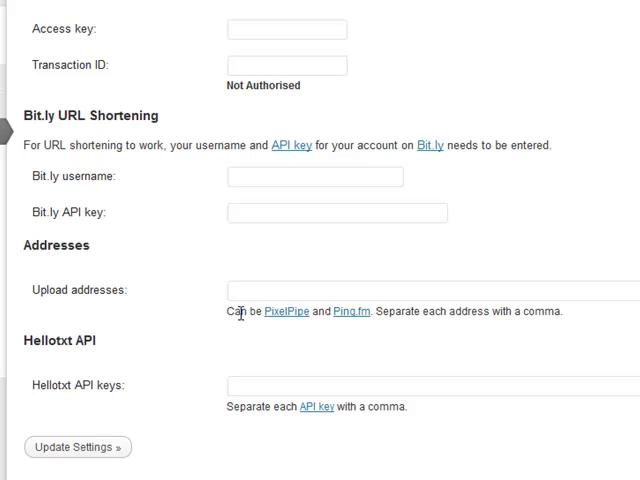
mouse_move(418, 341)
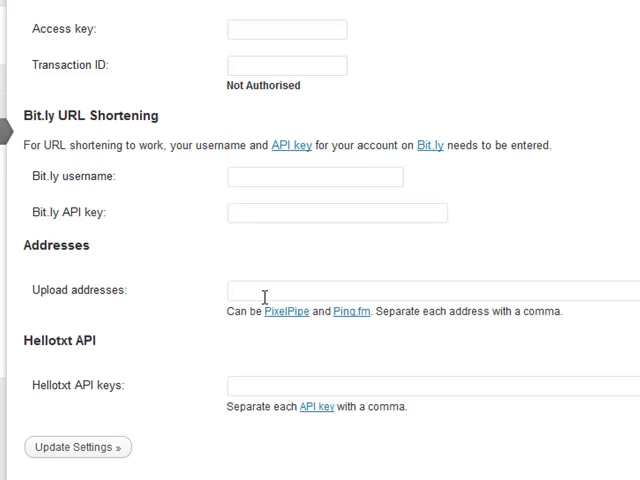
mouse_move(284, 298)
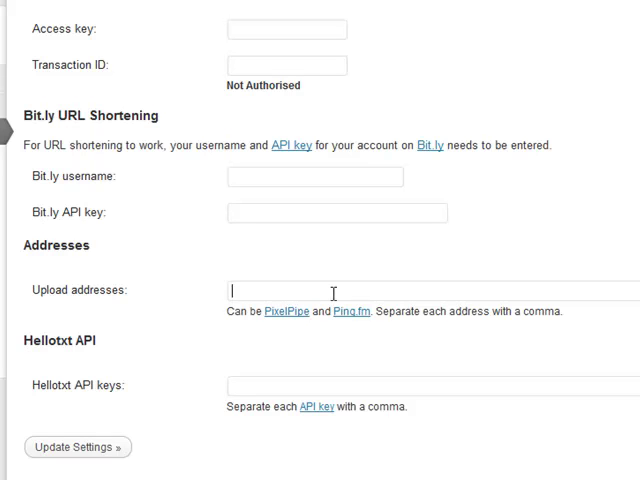
mouse_move(538, 299)
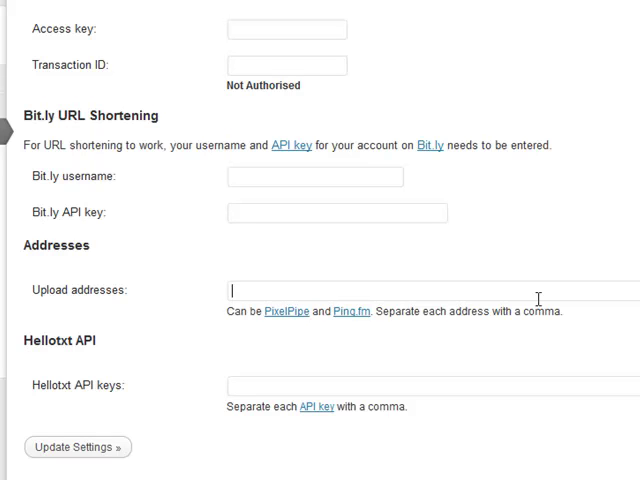
mouse_move(295, 300)
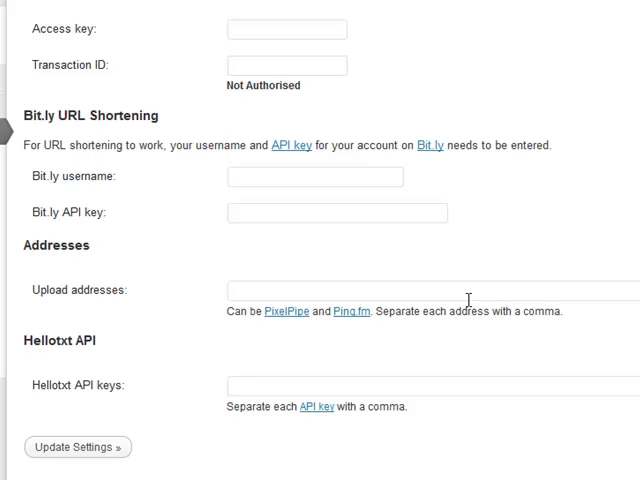
mouse_move(615, 275)
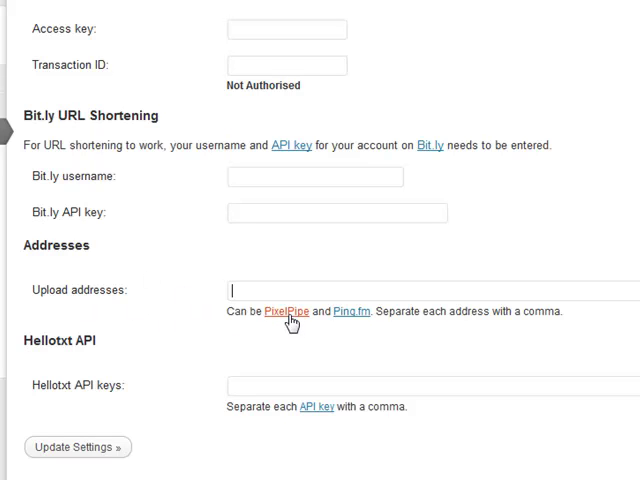
mouse_move(303, 334)
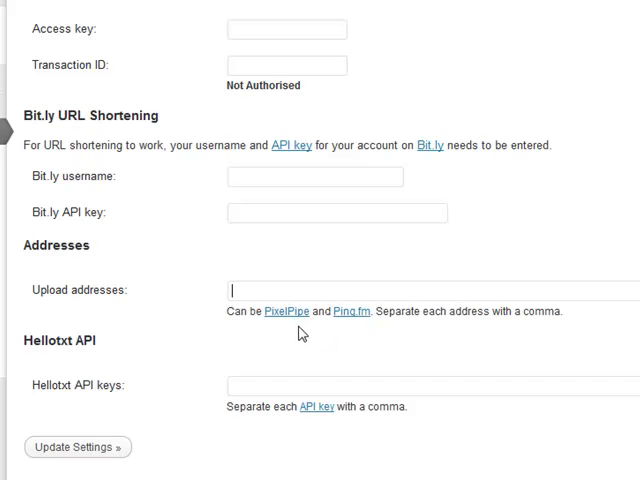
mouse_move(350, 311)
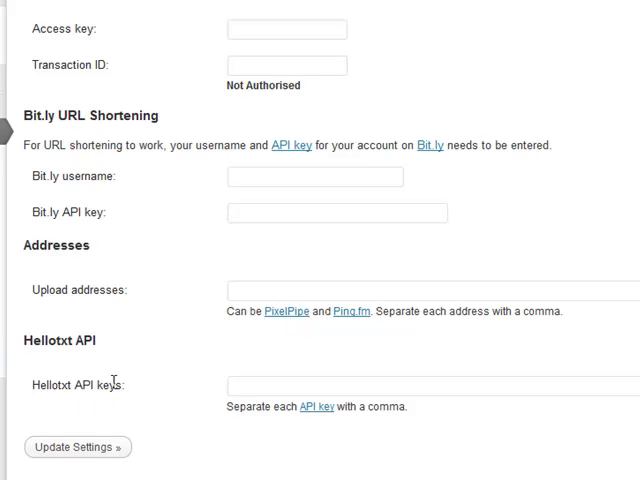
mouse_move(310, 420)
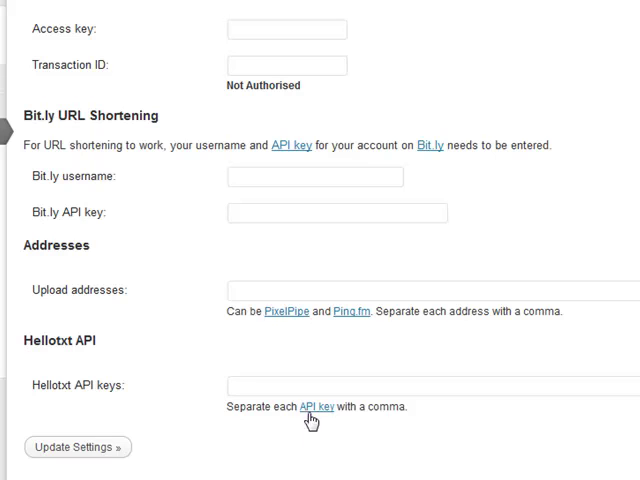
mouse_move(330, 424)
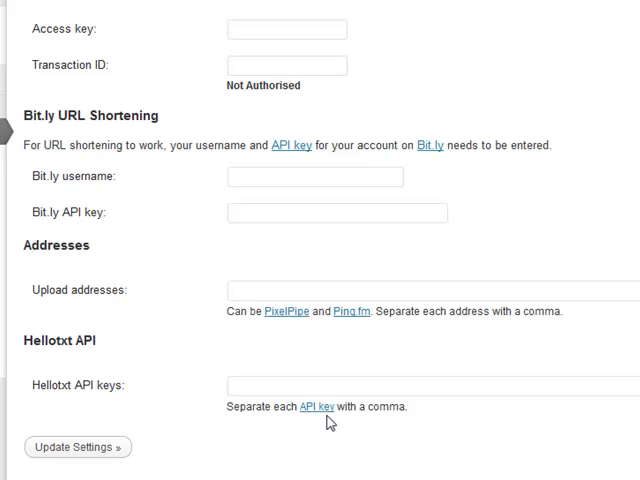
mouse_move(316, 406)
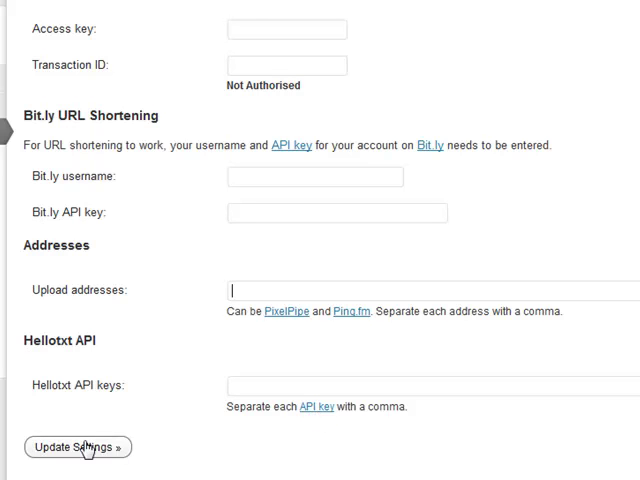
scroll("up", 3)
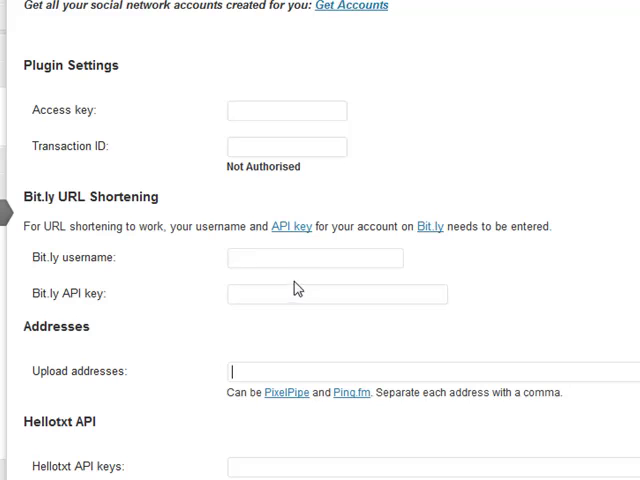
mouse_move(249, 191)
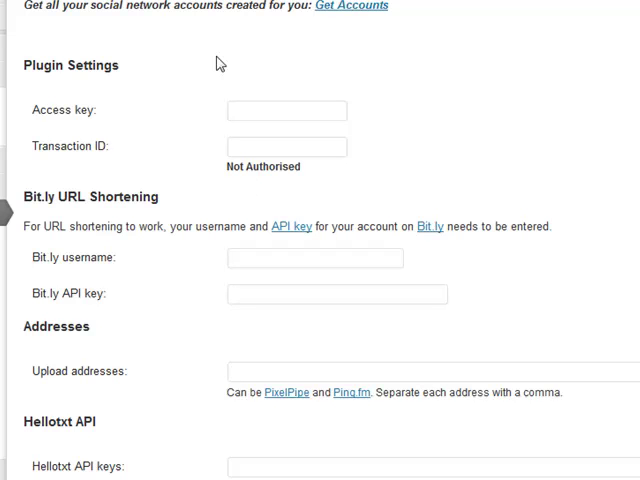
mouse_move(167, 124)
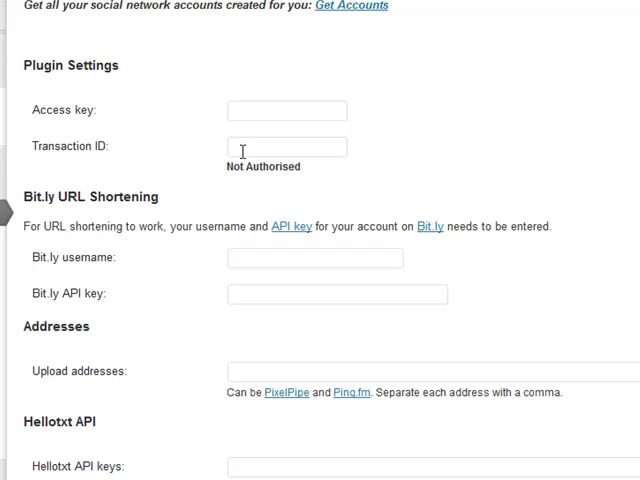
scroll("down", 3)
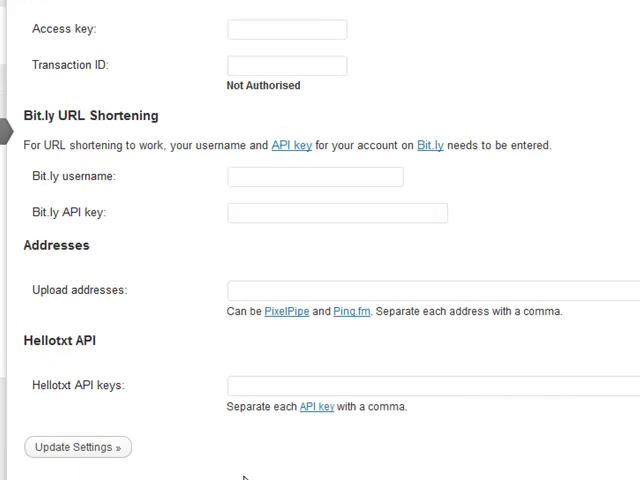
scroll("up", 3)
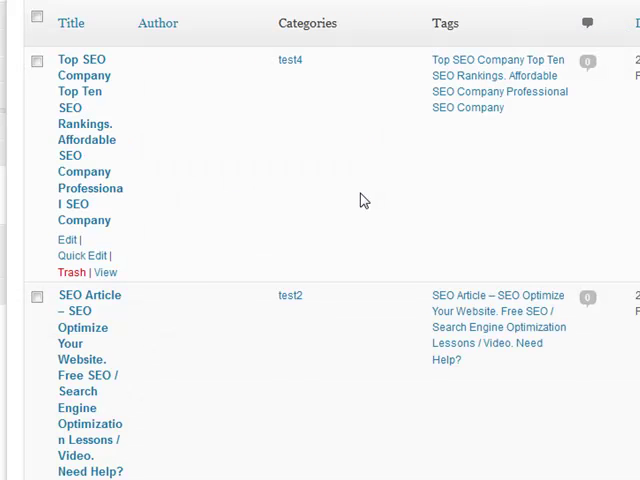
mouse_move(362, 196)
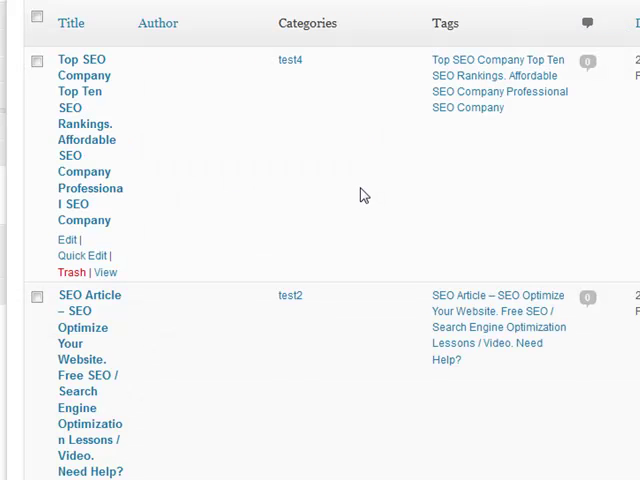